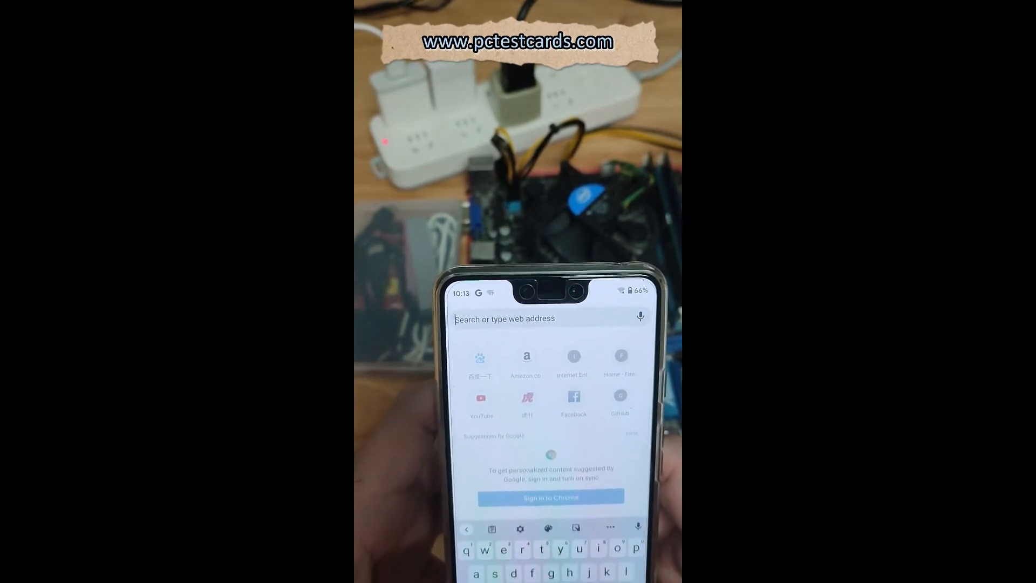
Enter the Amazon short link amz.run/5qHy in Chrome's address bar to reach the QiGuan APK
{"action": "type", "text": "amz.run/"}
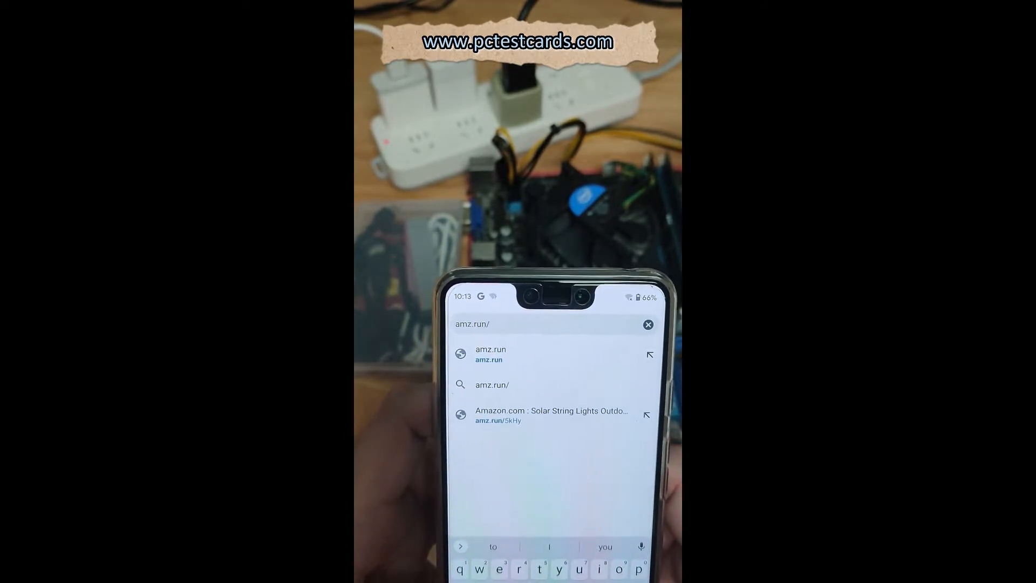
{"action": "type", "text": "5"}
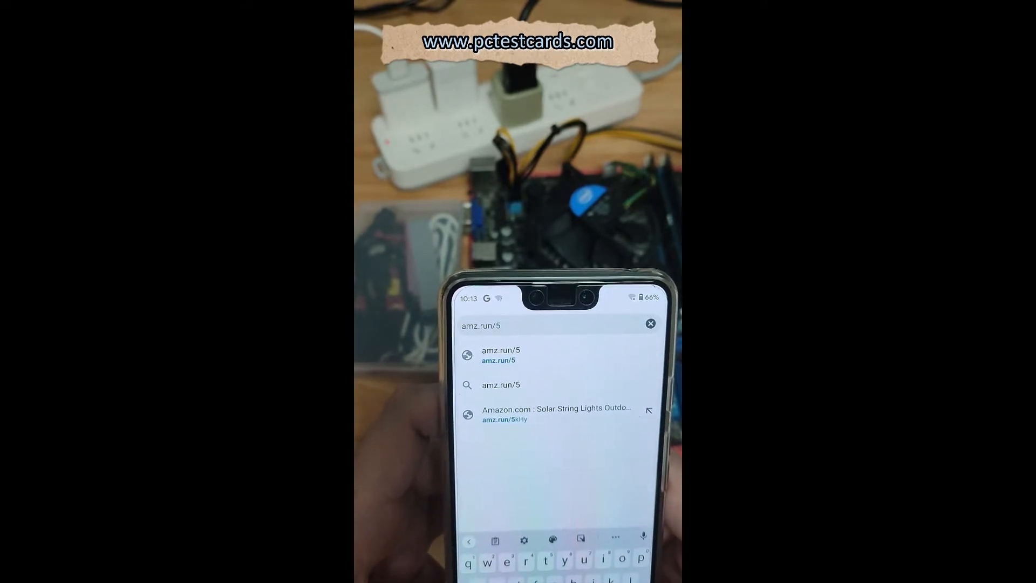
{"action": "type", "text": "q"}
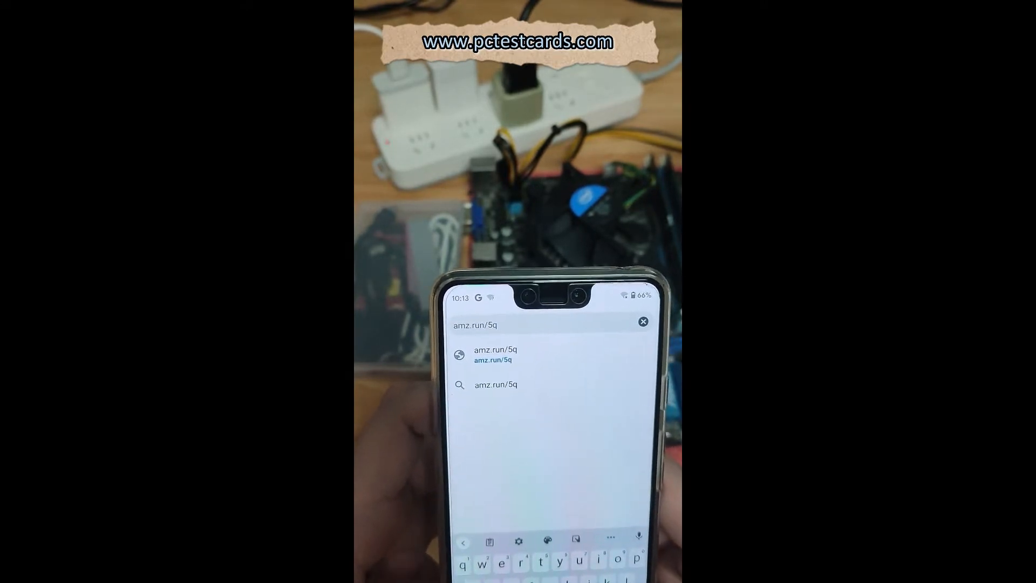
{"action": "type", "text": "H"}
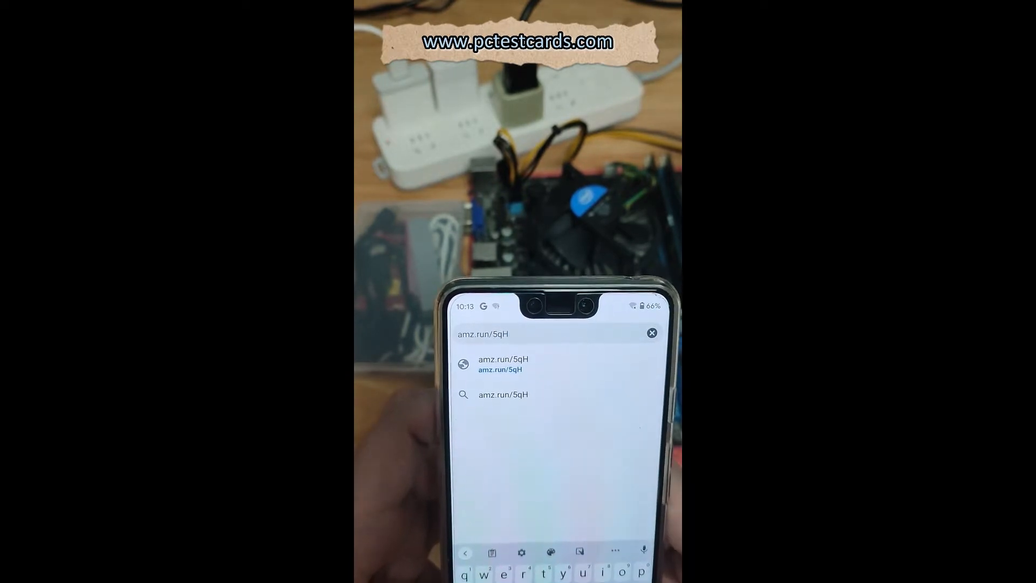
{"action": "type", "text": "y"}
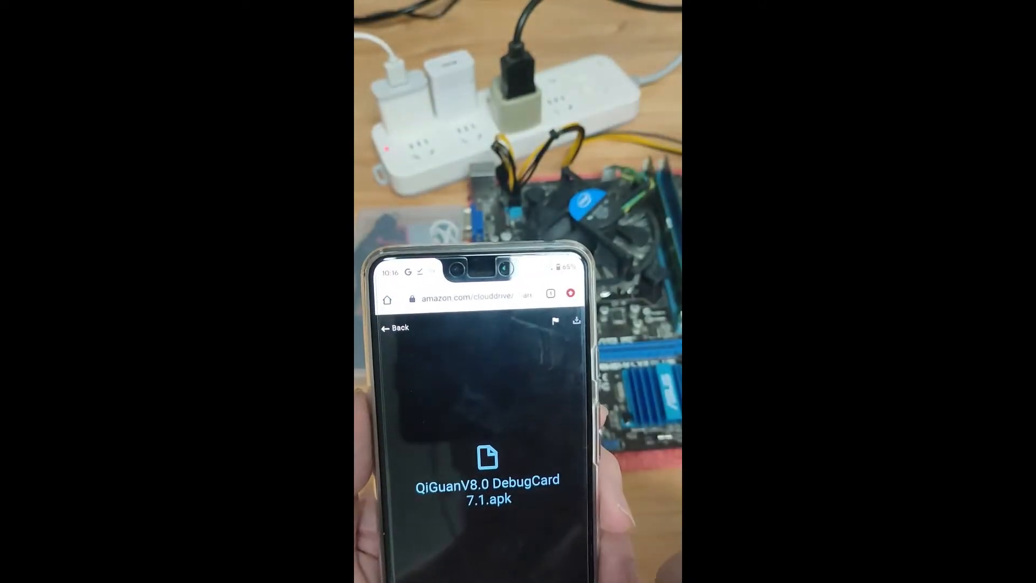
Install the QG_Ver7.1 app from the downloaded QiGuan APK package
{"action": "left_click", "coordinate": [486, 476]}
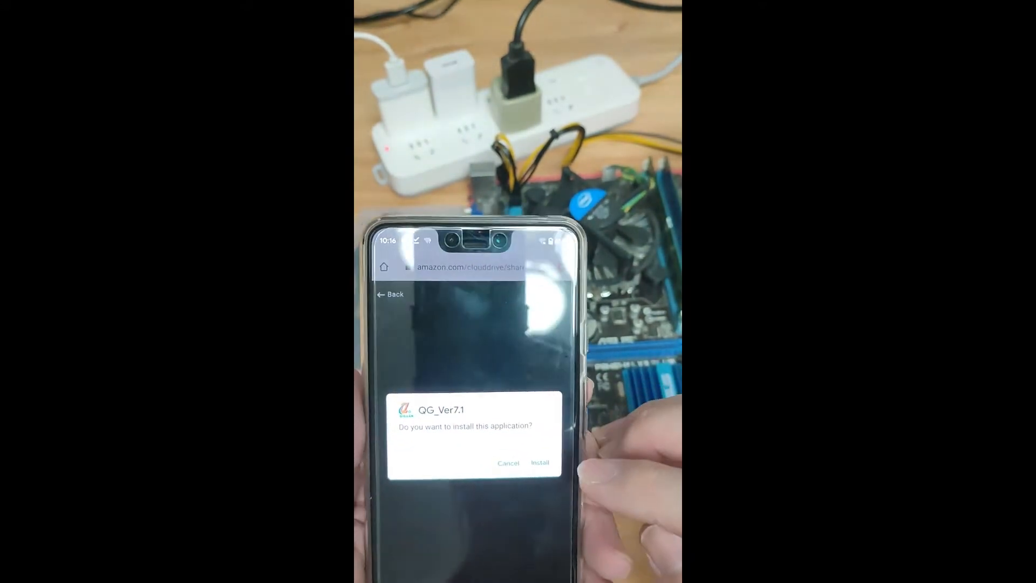
{"action": "left_click", "coordinate": [540, 463]}
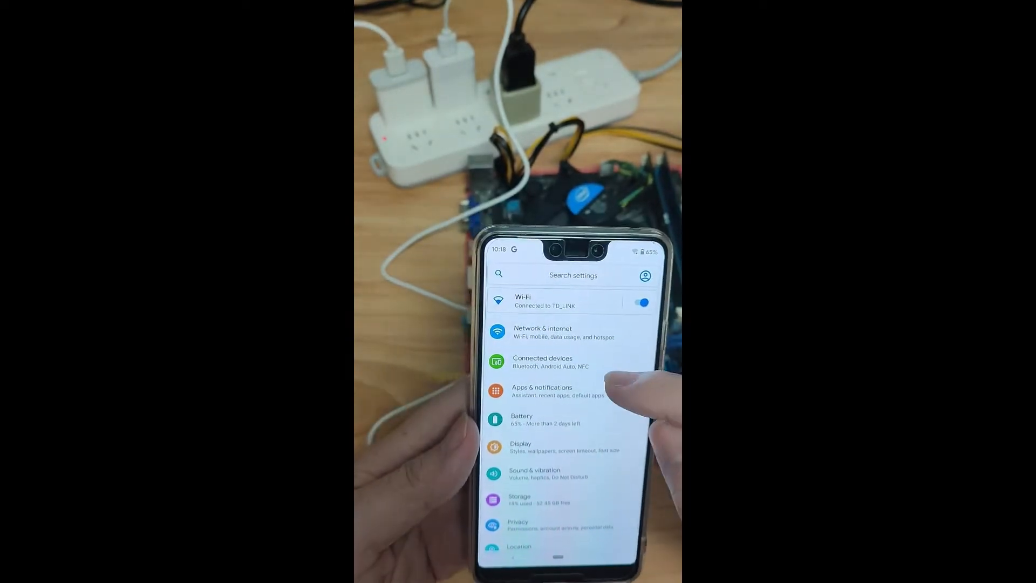
{"action": "left_click", "coordinate": [542, 363]}
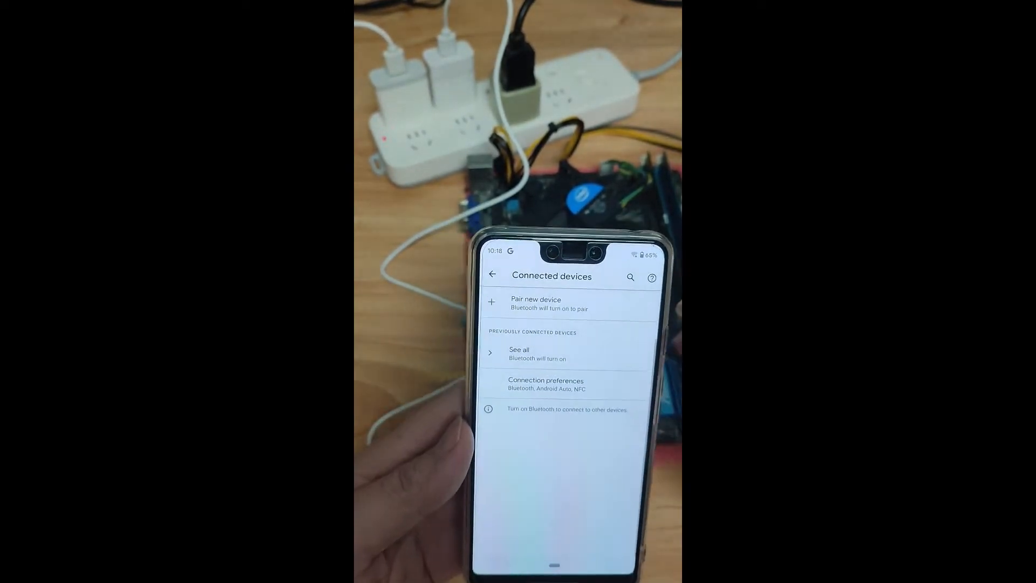
{"action": "left_click", "coordinate": [535, 303]}
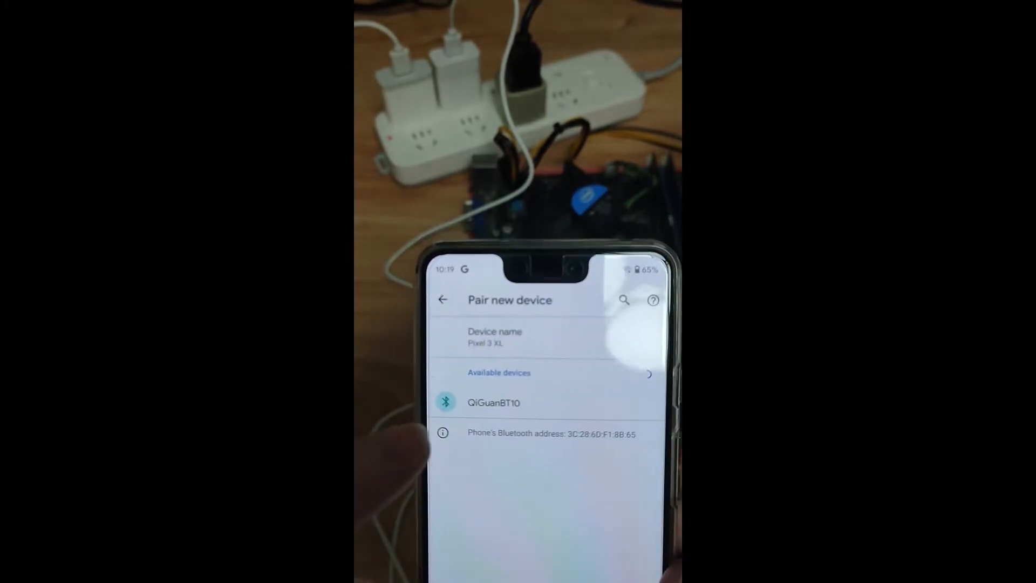
{"action": "left_click", "coordinate": [494, 402]}
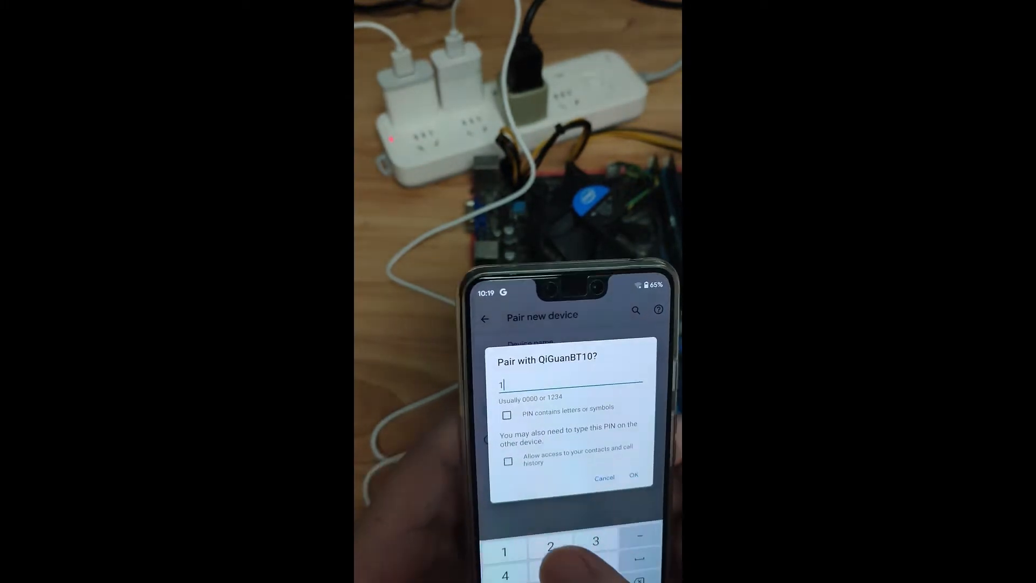
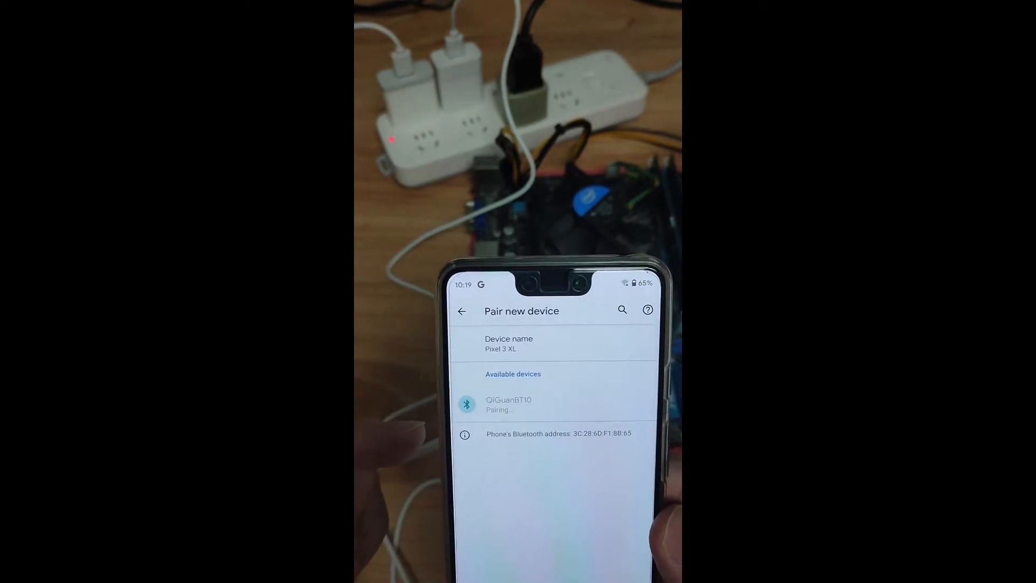
{"action": "left_click", "coordinate": [462, 311]}
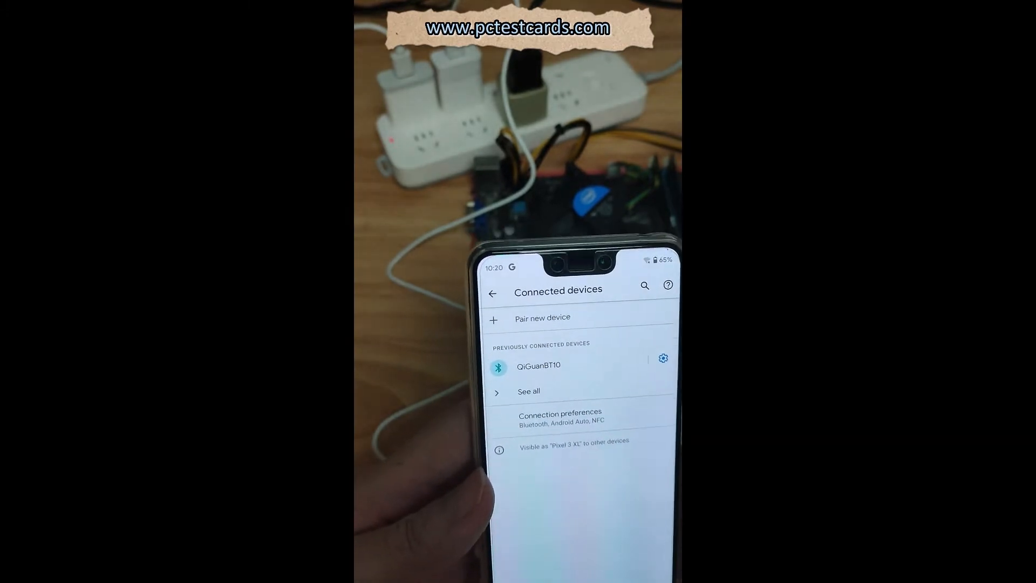
Launch the QiGuan QG_Ver7.1 app to its introductory diagnostic-robot notice
{"action": "left_click", "coordinate": [492, 293]}
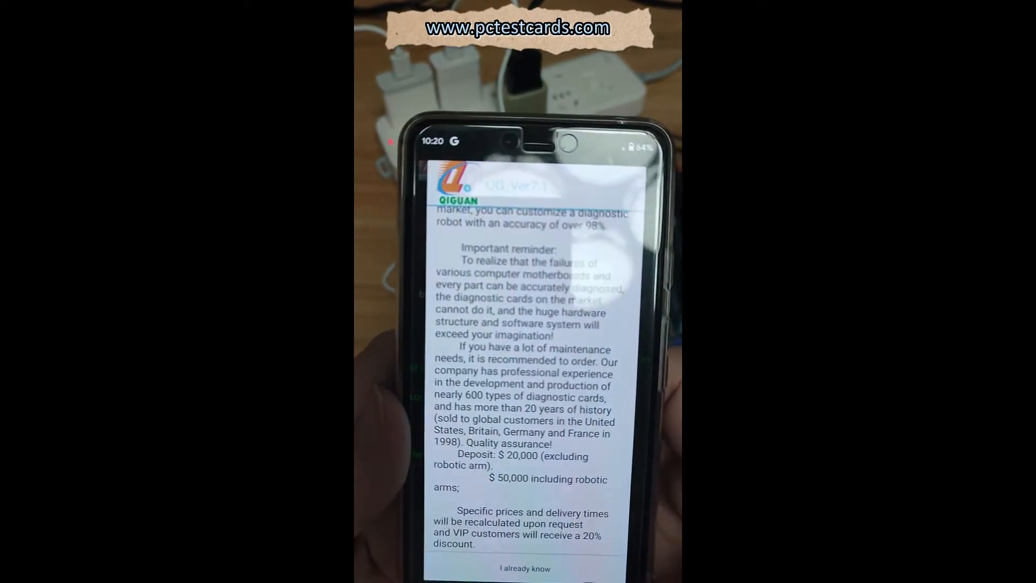
{"action": "left_click", "coordinate": [524, 568]}
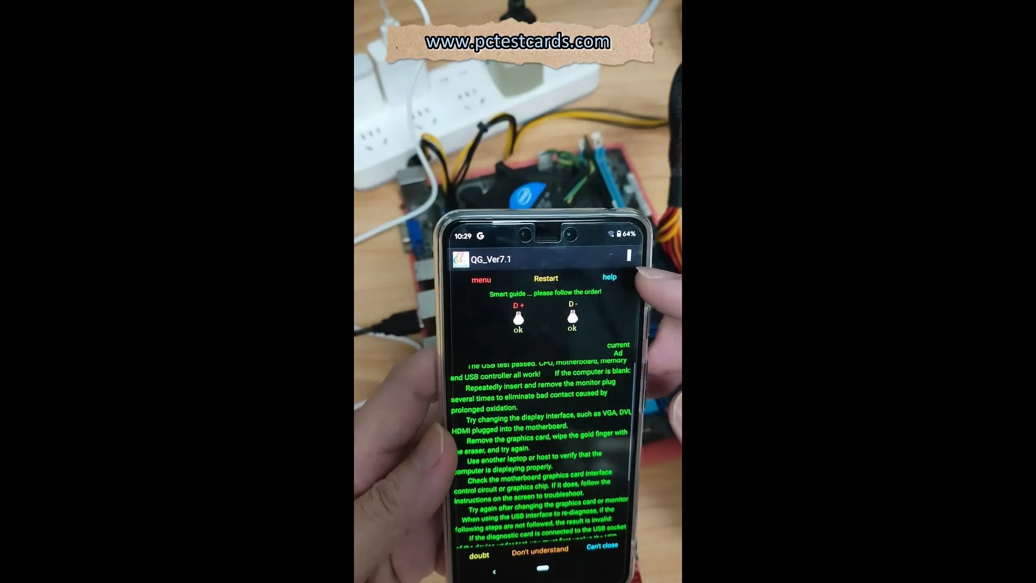
{"action": "left_click", "coordinate": [608, 278]}
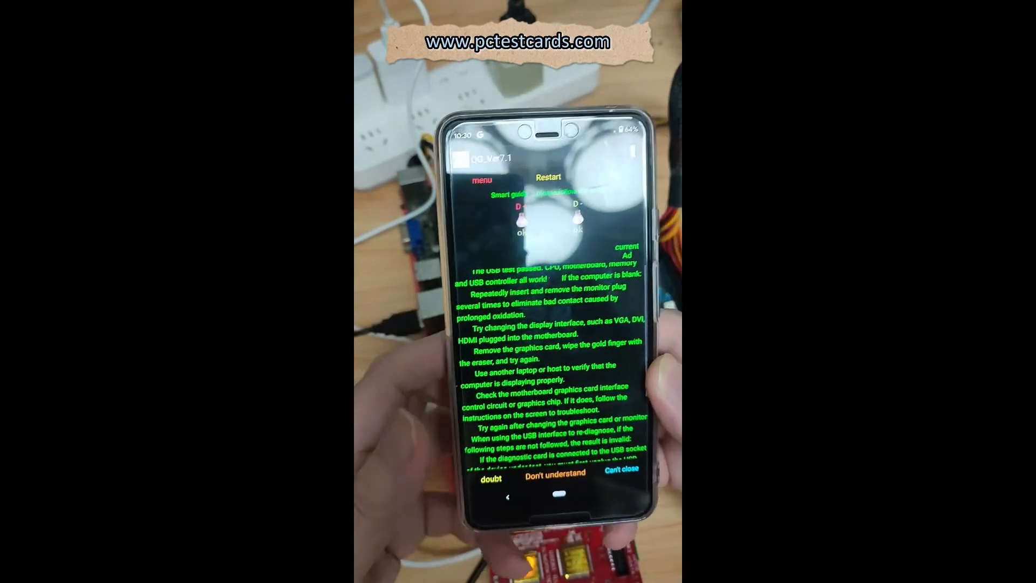
{"action": "left_click", "coordinate": [554, 474]}
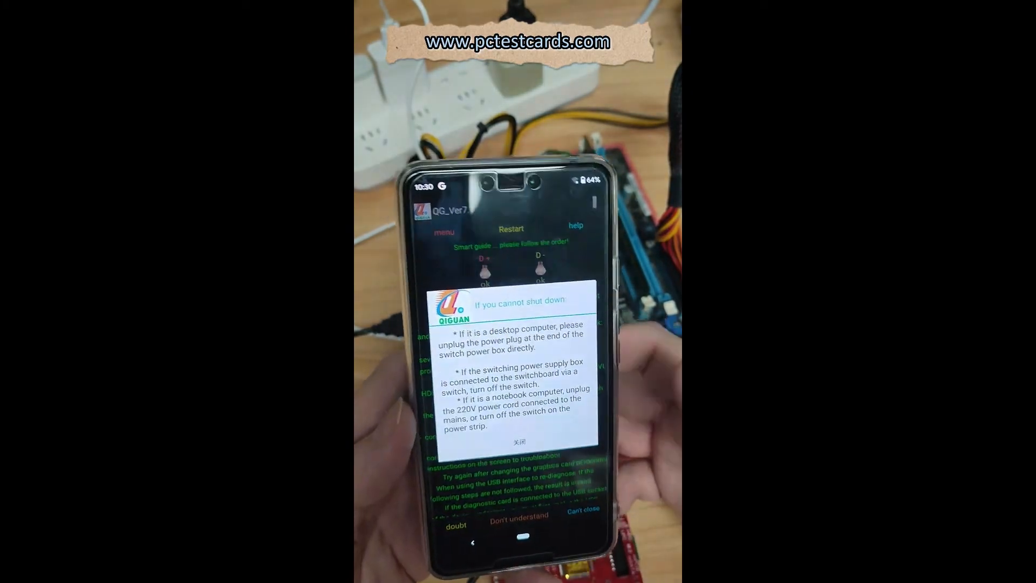
{"action": "left_click", "coordinate": [518, 441]}
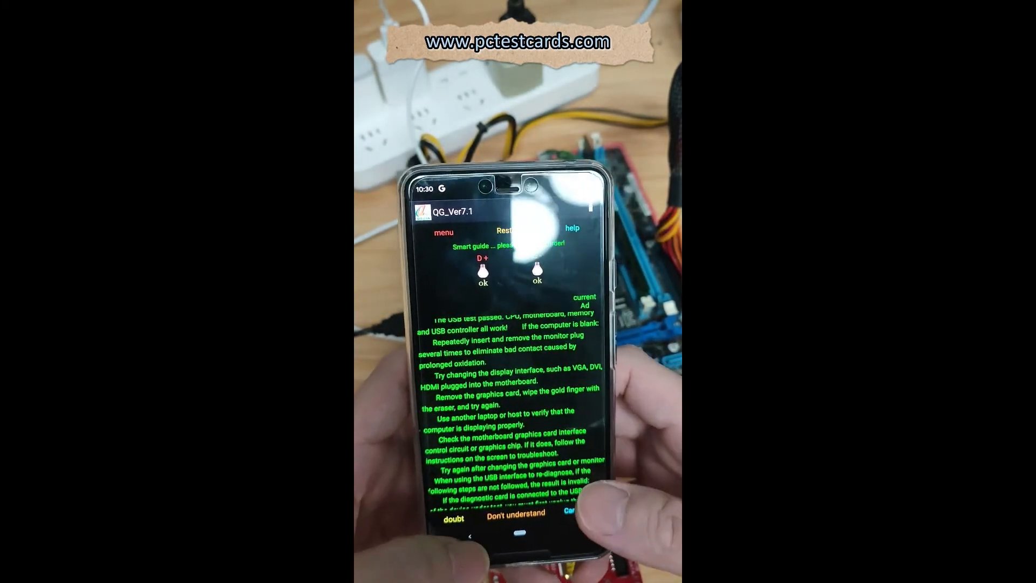